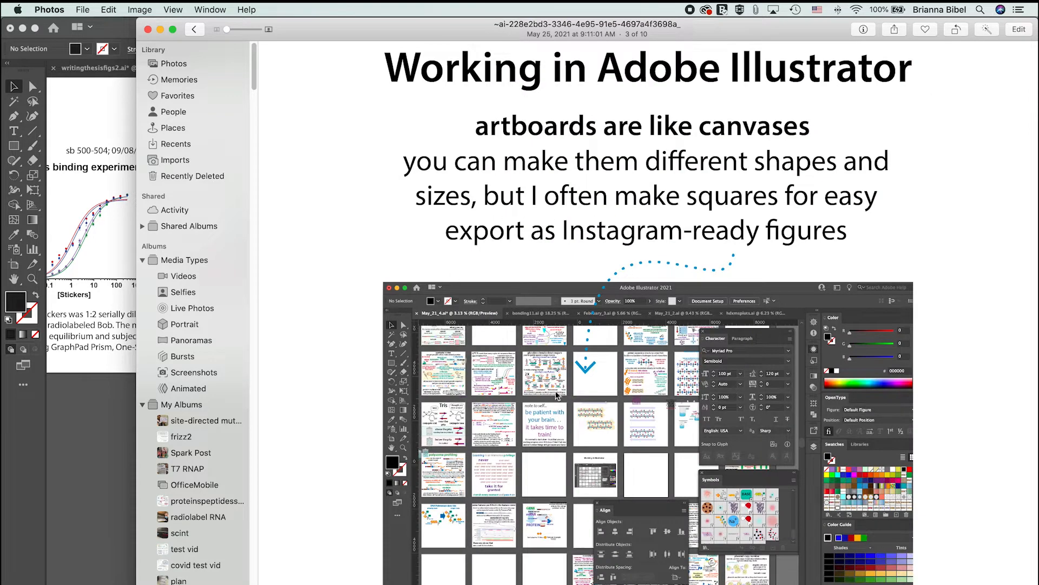
mouse_move(642, 258)
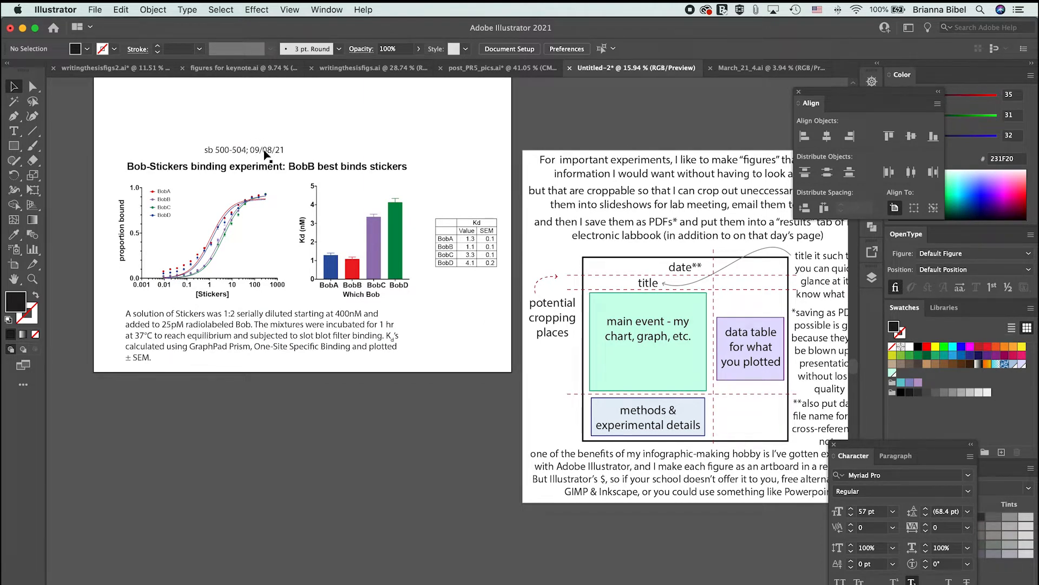
mouse_move(269, 160)
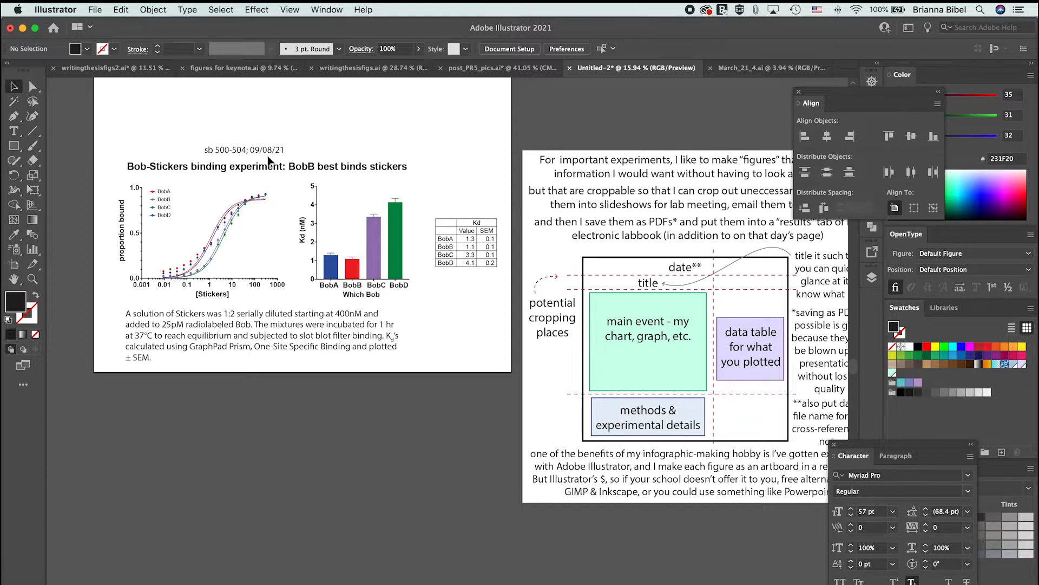
mouse_move(318, 186)
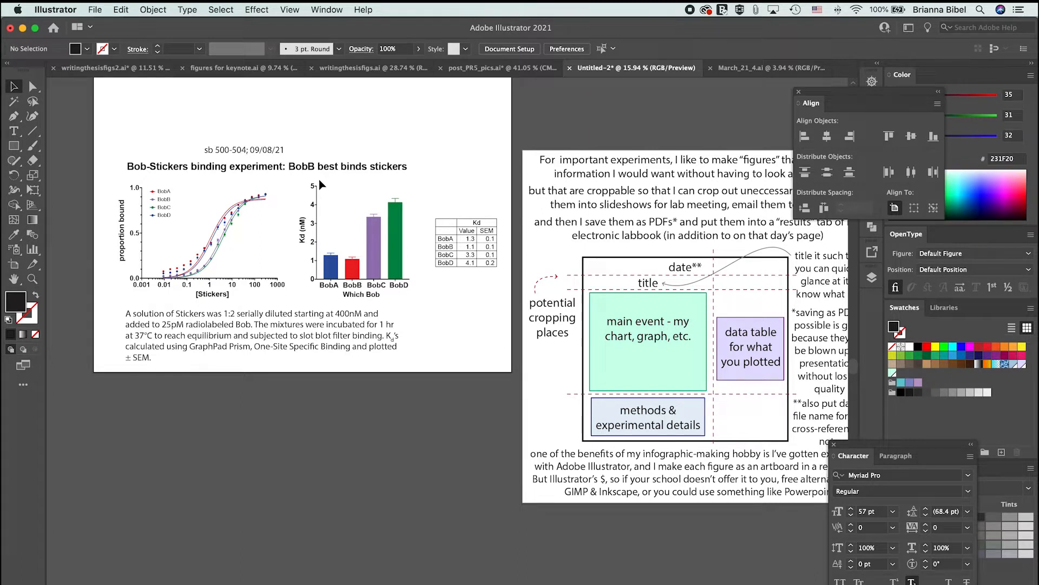
mouse_move(307, 234)
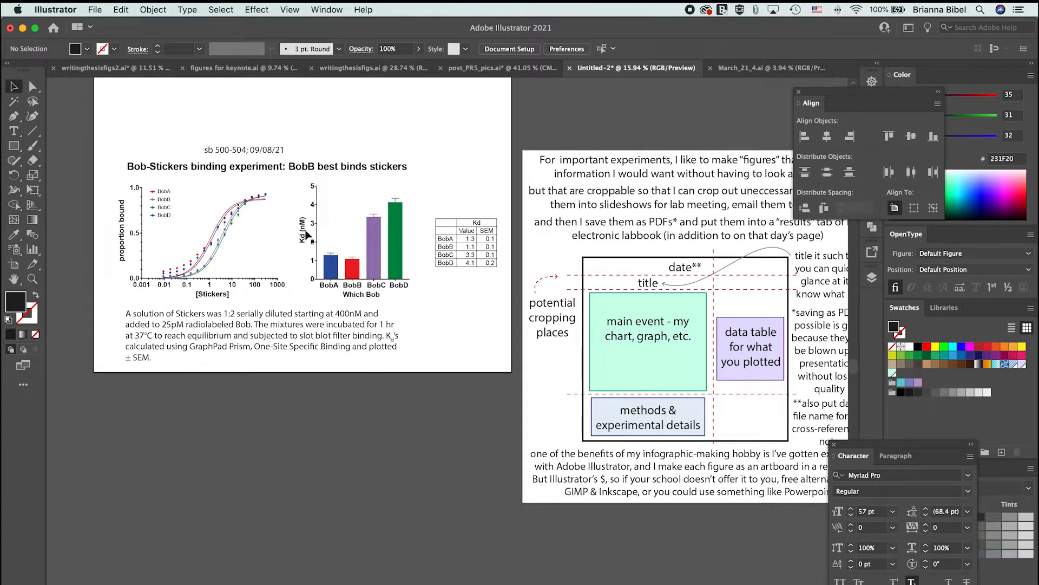
mouse_move(245, 176)
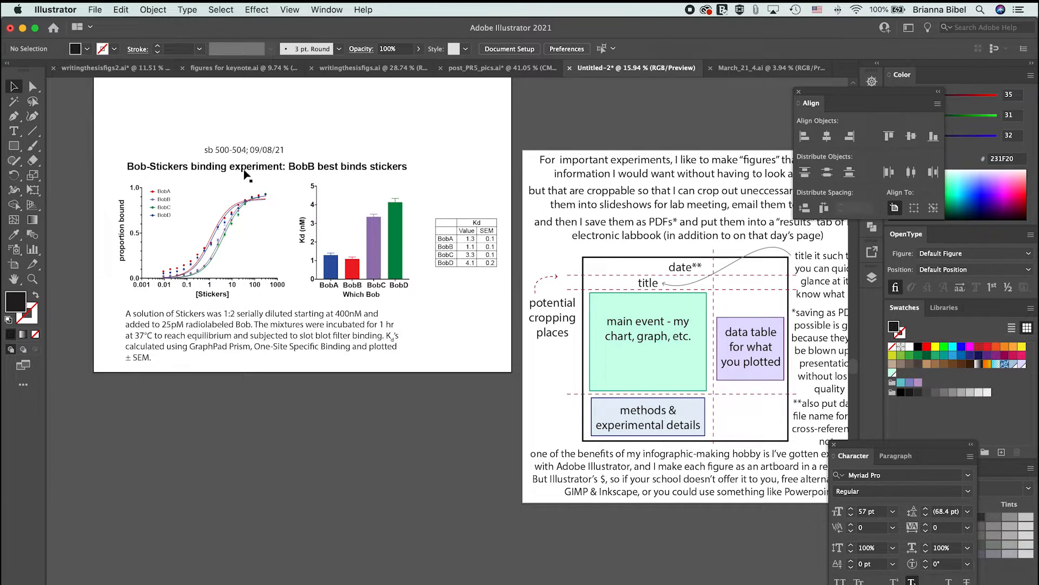
mouse_move(238, 158)
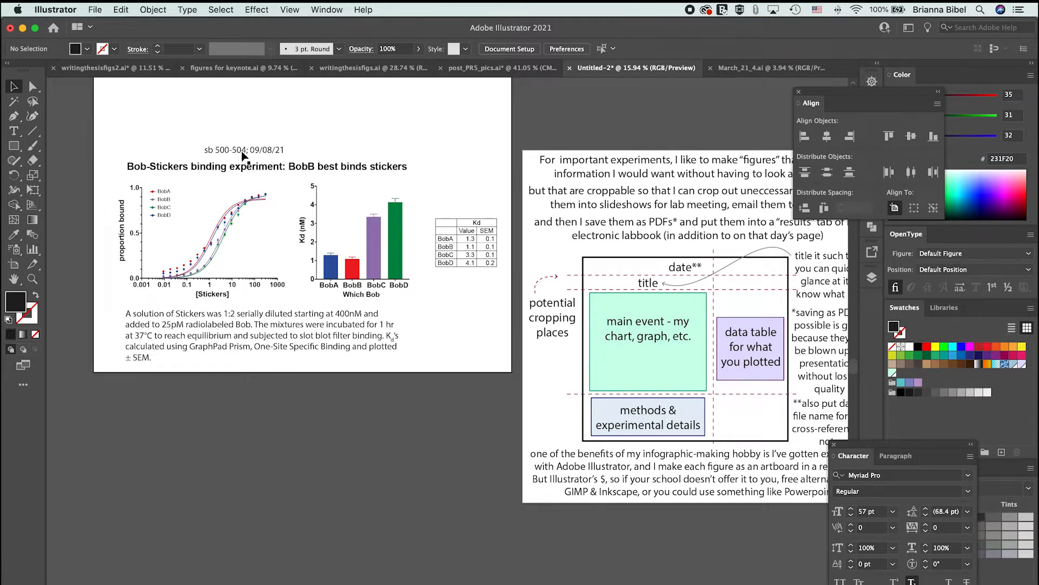
mouse_move(205, 216)
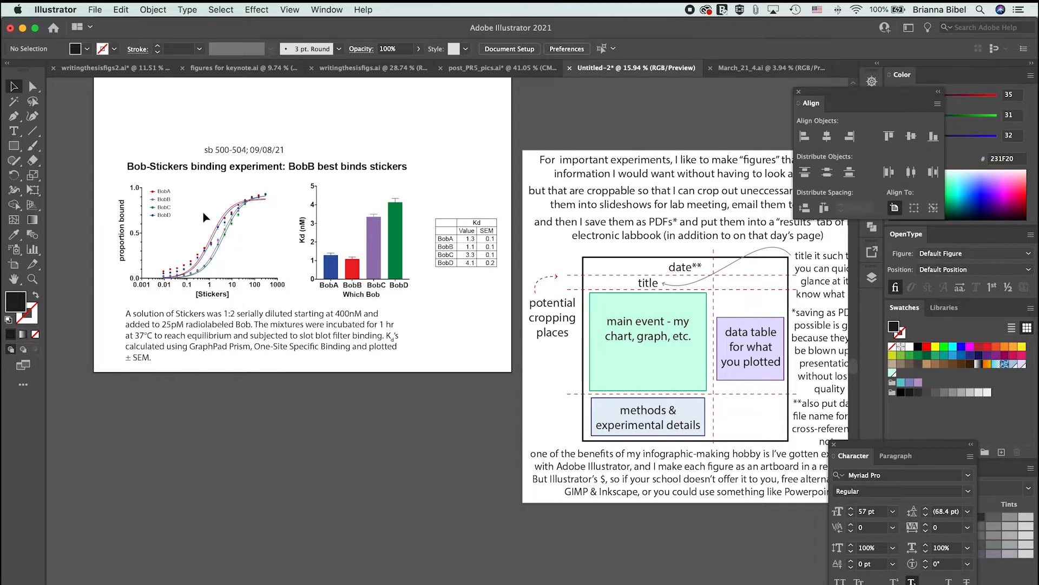
mouse_move(206, 232)
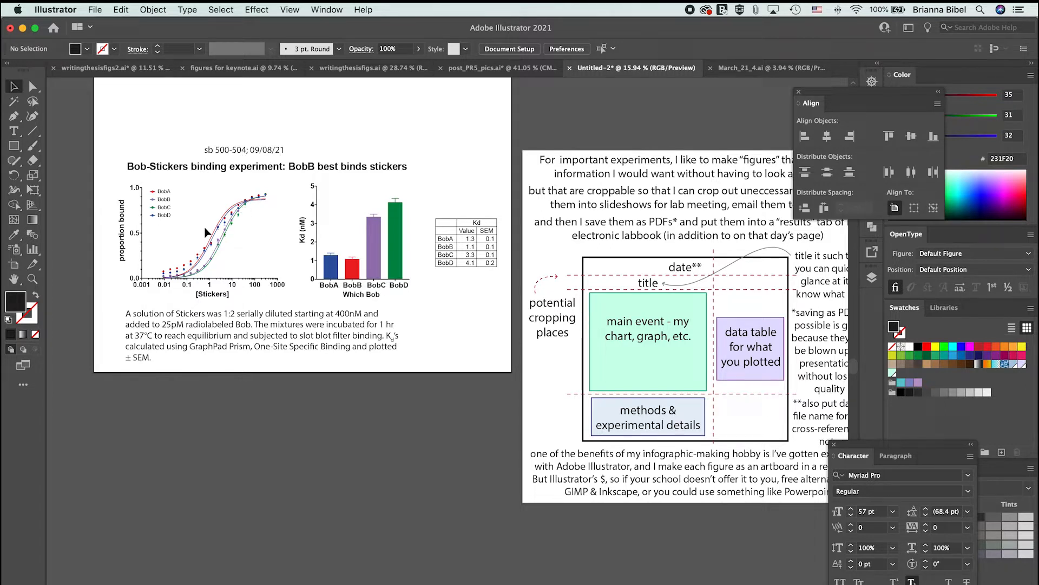
mouse_move(229, 293)
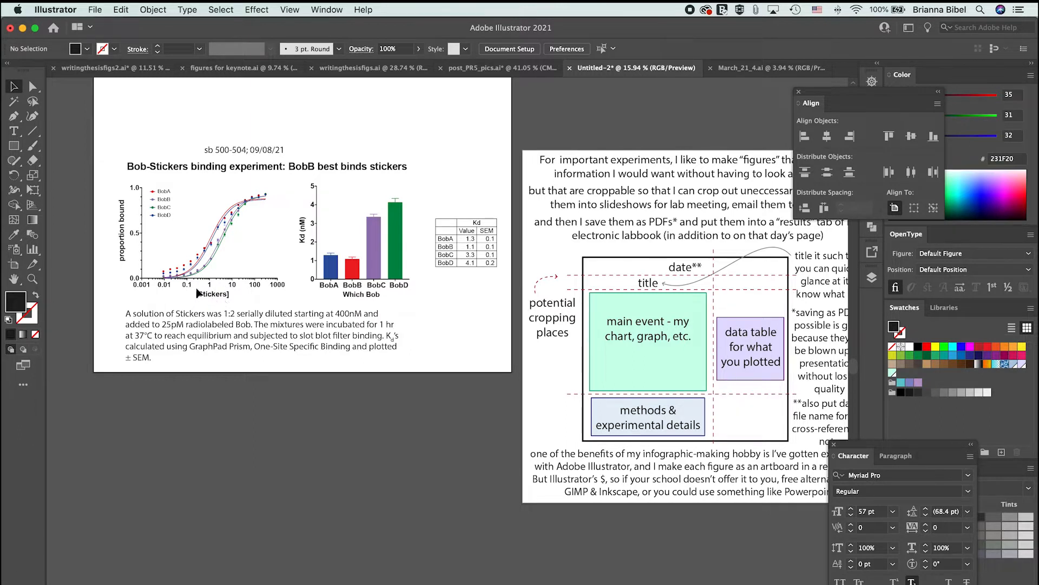
mouse_move(165, 210)
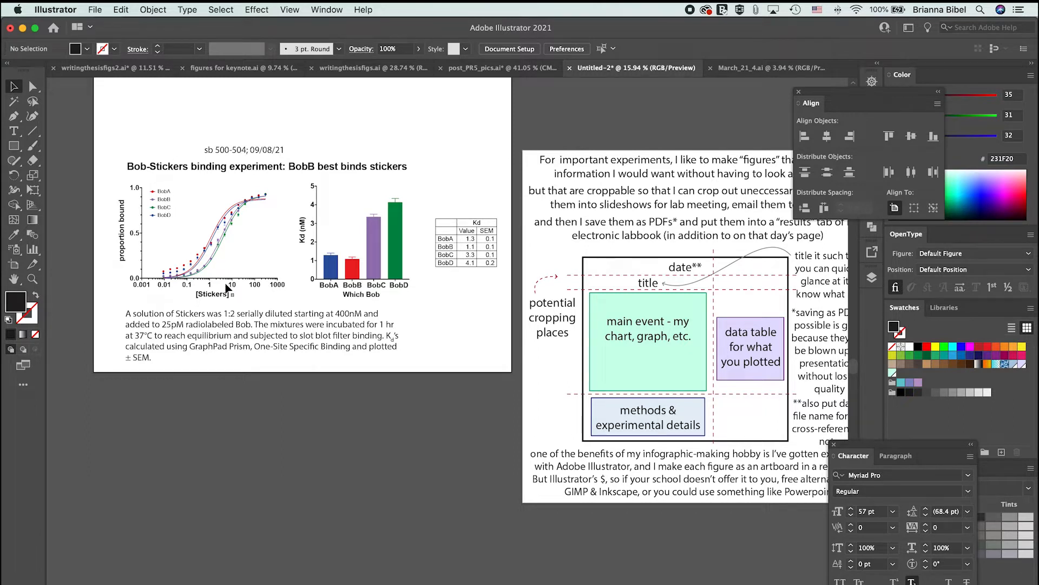
mouse_move(225, 209)
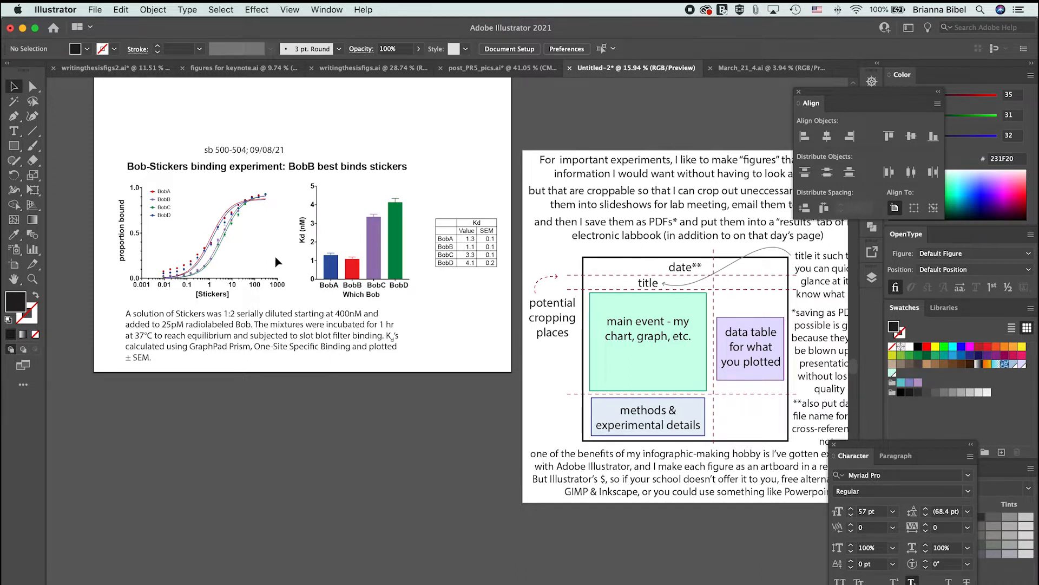
mouse_move(296, 279)
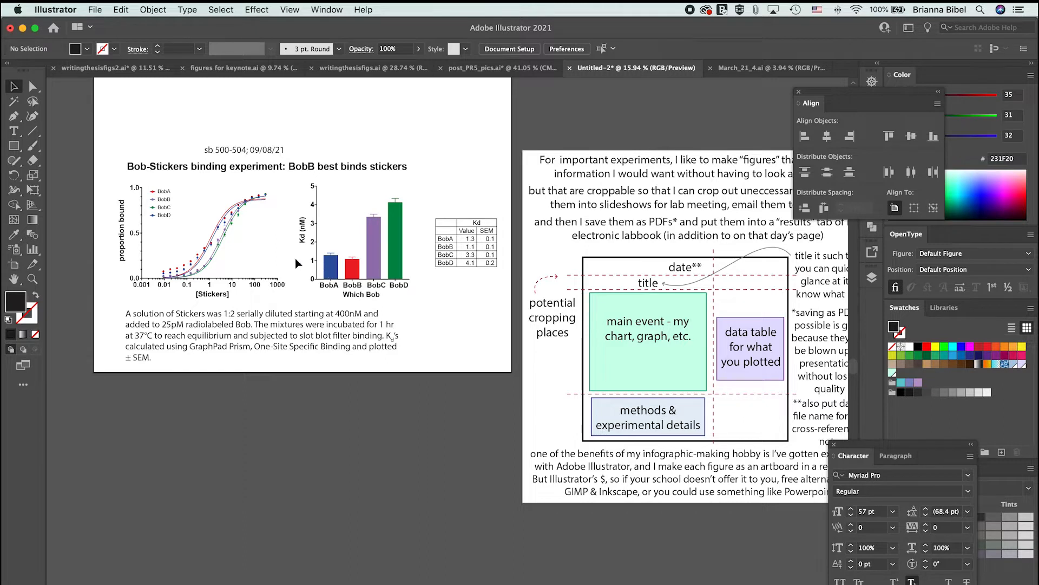
mouse_move(360, 314)
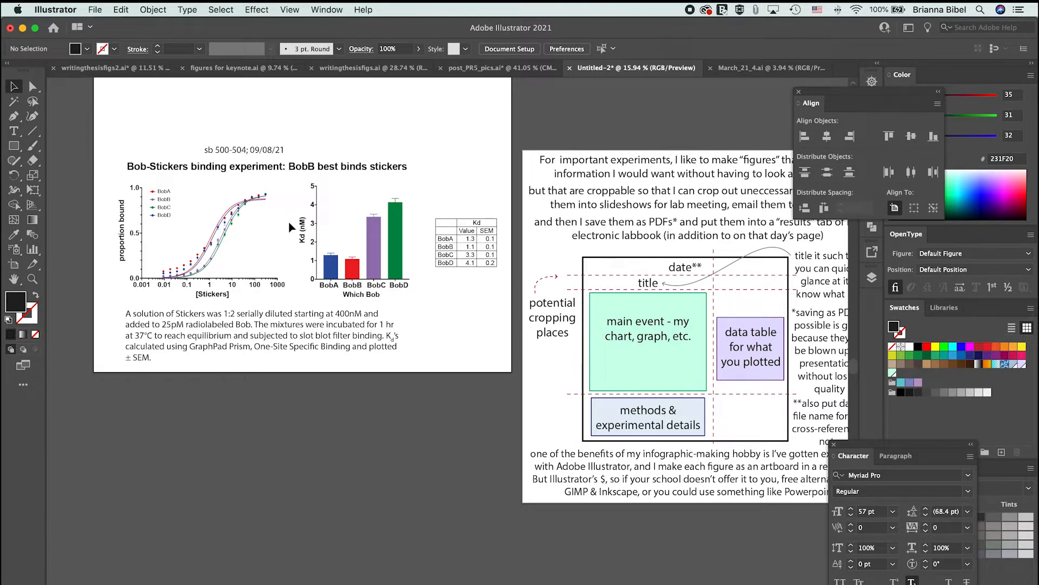
mouse_move(289, 216)
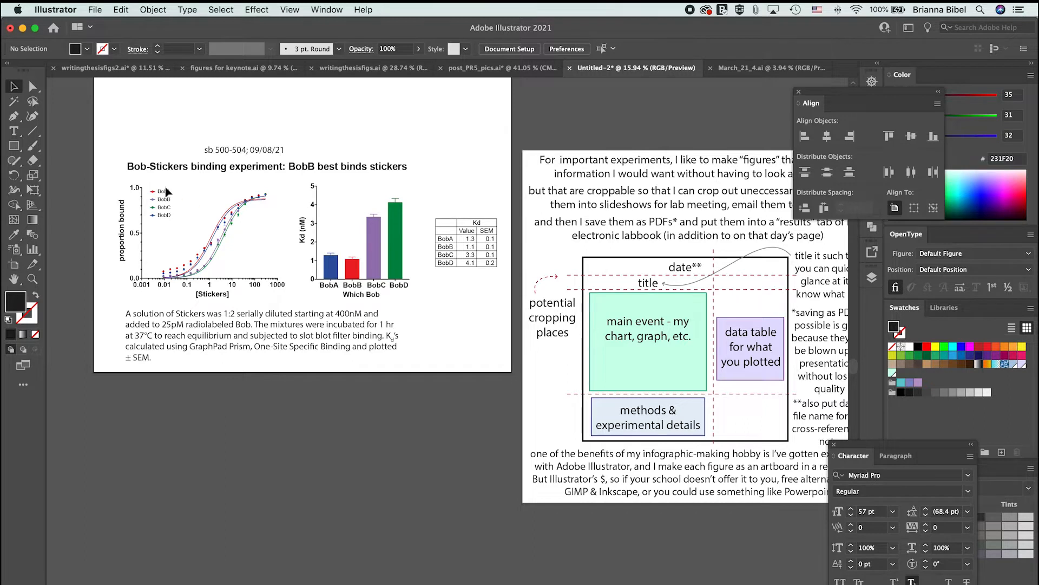
mouse_move(334, 230)
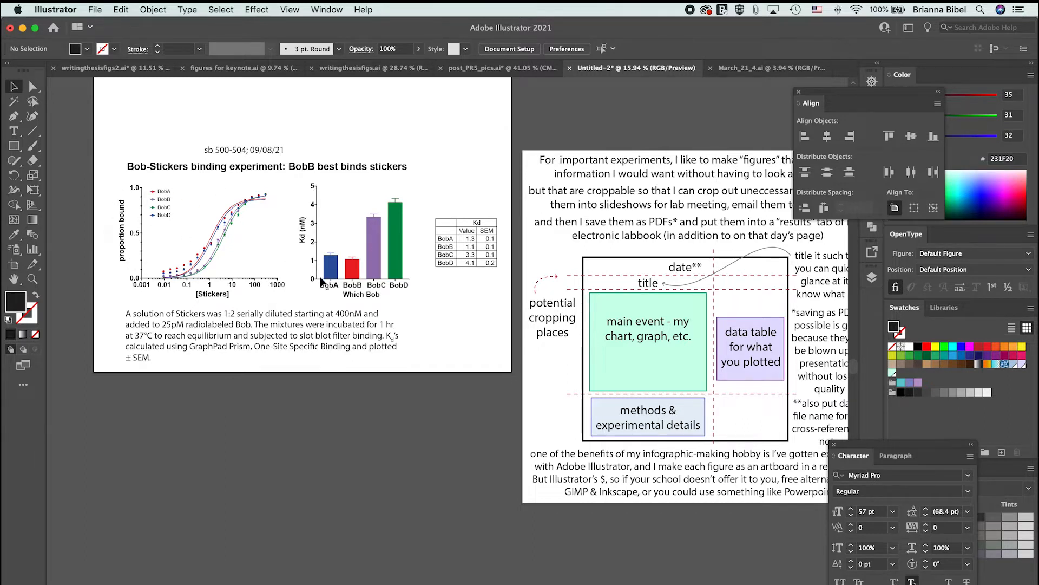
mouse_move(407, 316)
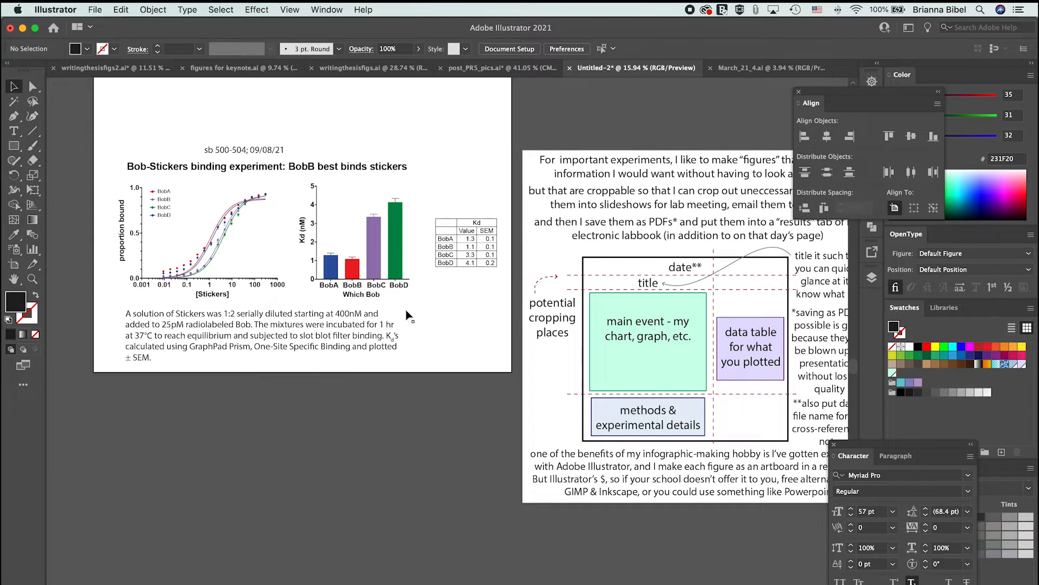
mouse_move(397, 267)
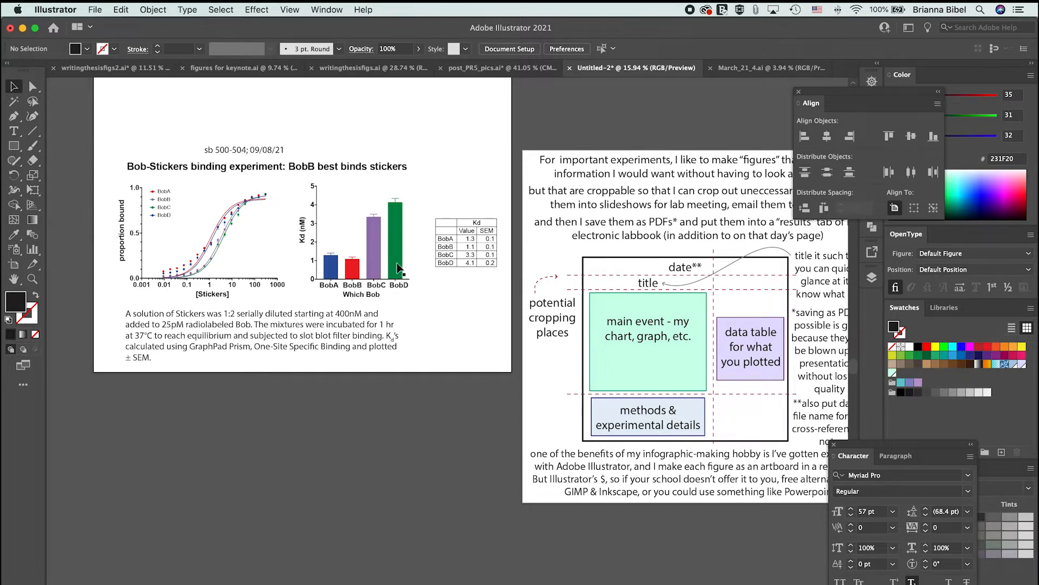
mouse_move(423, 141)
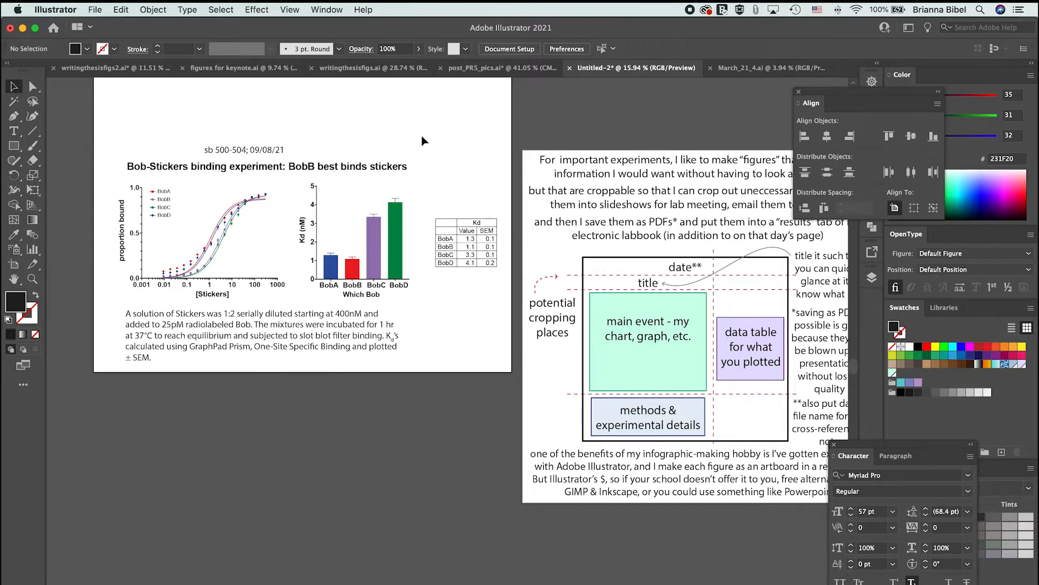
mouse_move(503, 250)
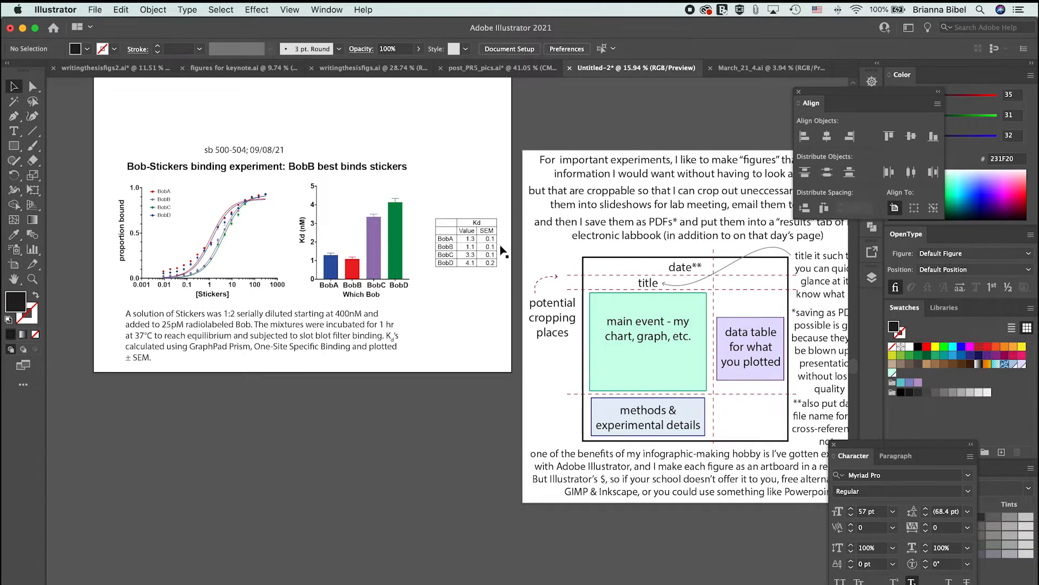
mouse_move(301, 305)
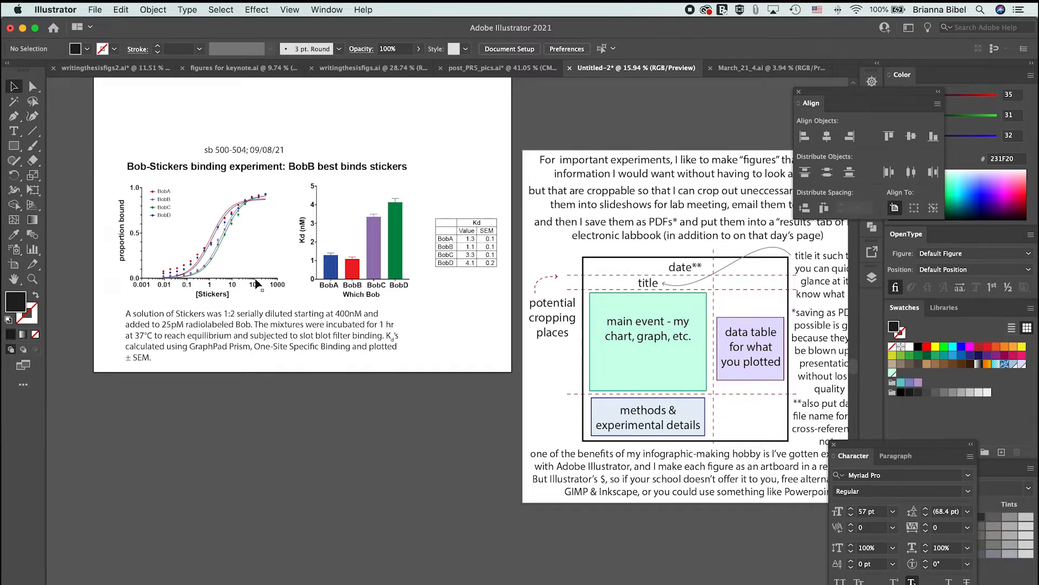
mouse_move(512, 391)
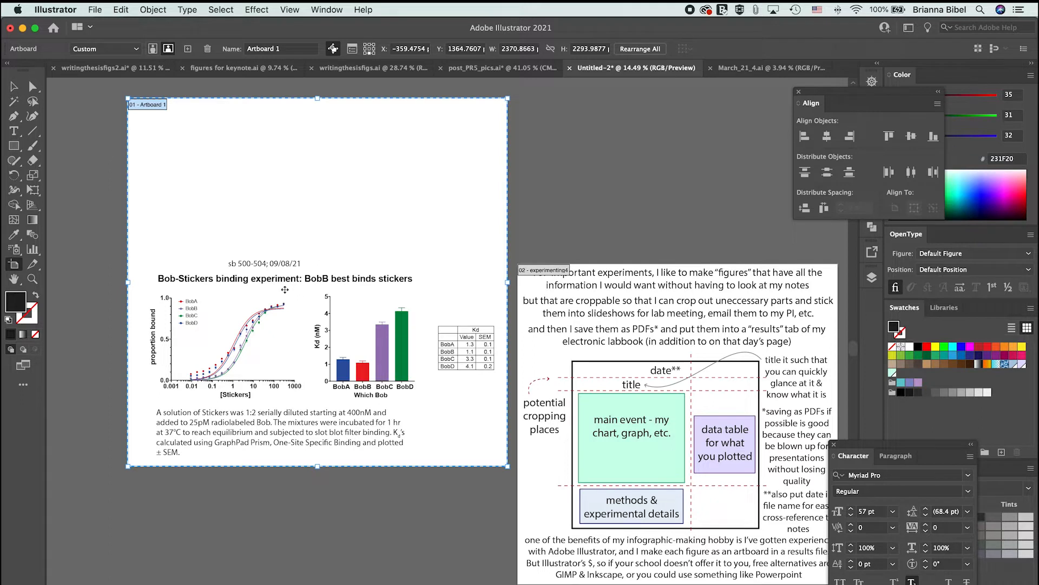
mouse_move(296, 148)
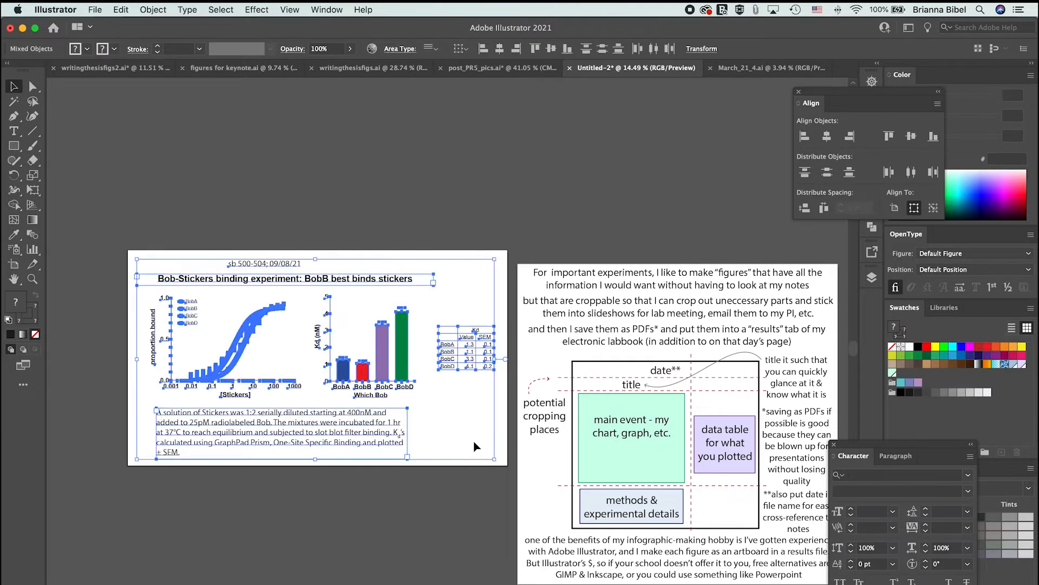
- Rearrange all artboards from the Object menu into an evenly spaced row
left_click(153, 10)
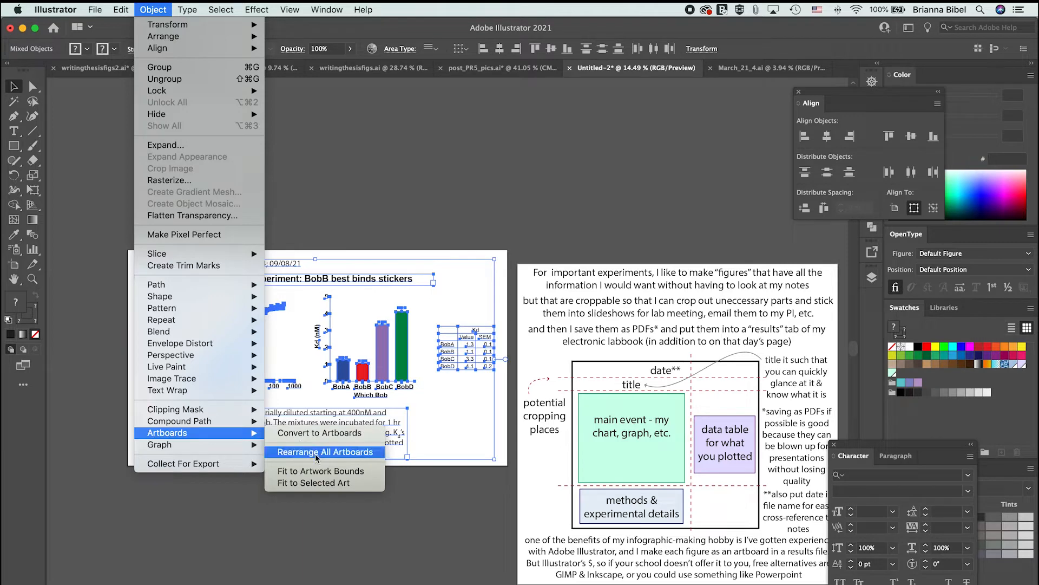
left_click(323, 452)
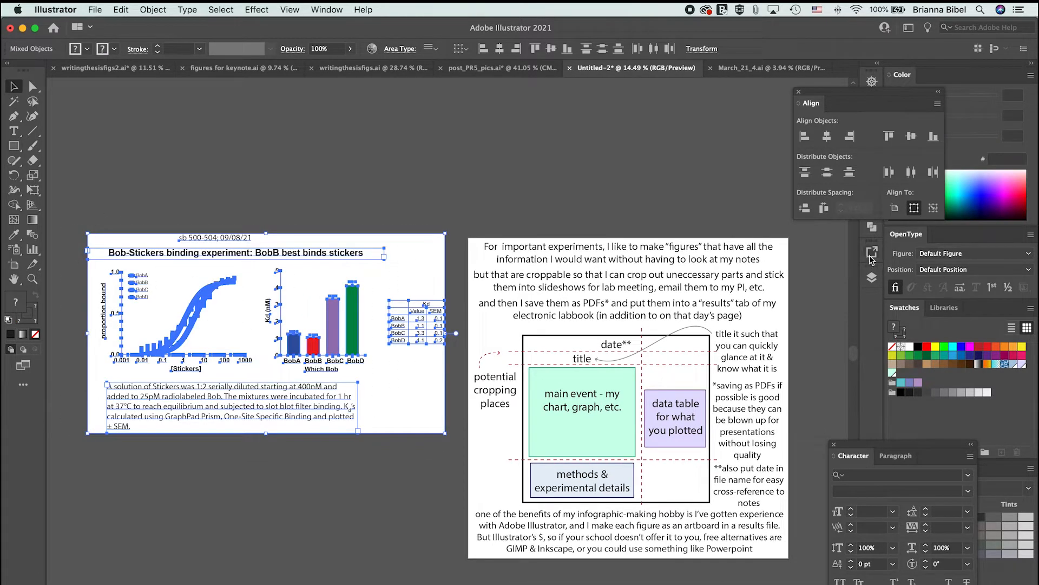
- Rename the figure's export asset to 'sb500_504_090921' in the Asset Export panel
left_click(871, 254)
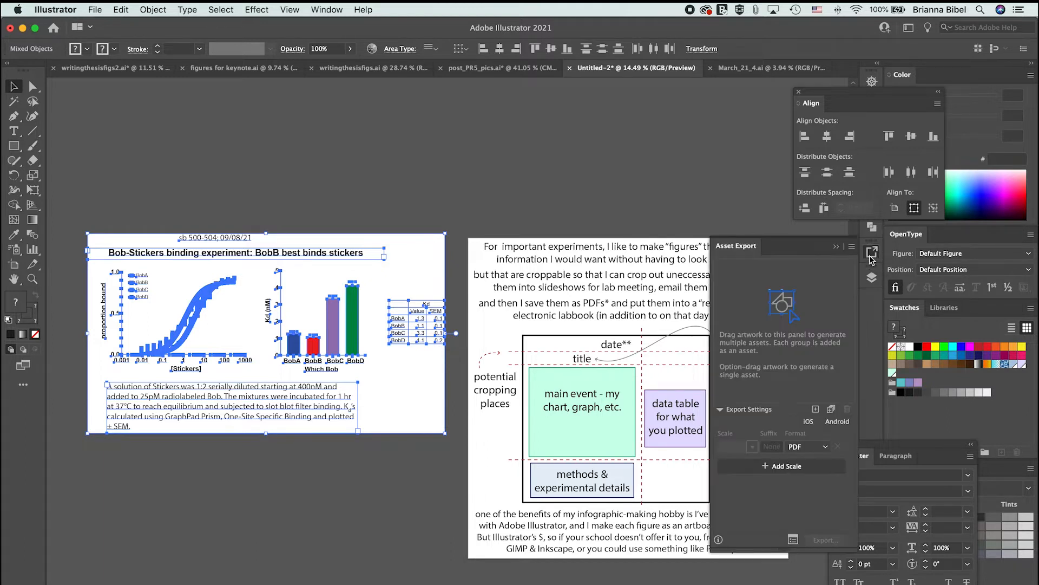
mouse_move(323, 249)
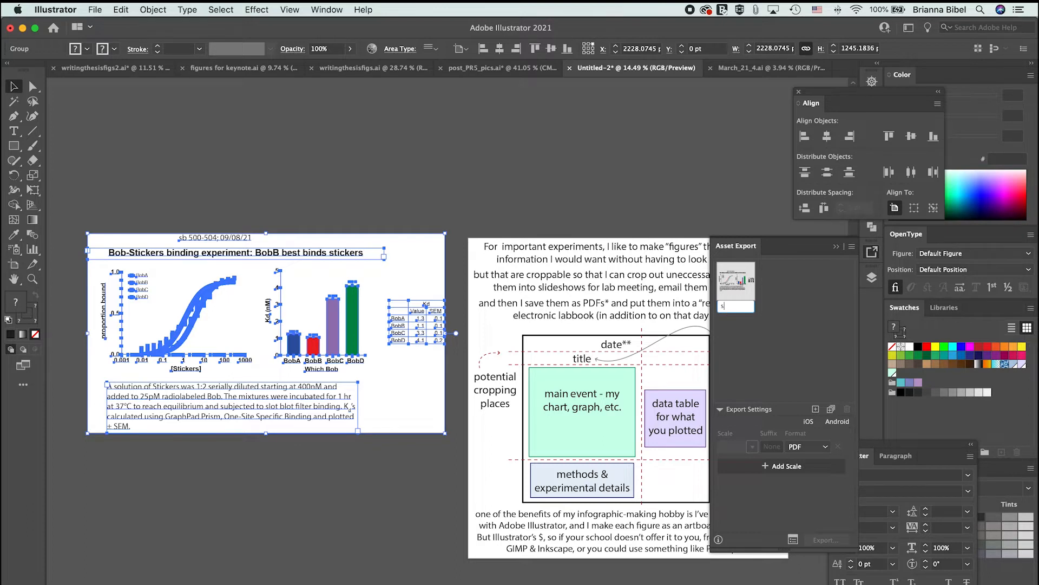
type("b500")
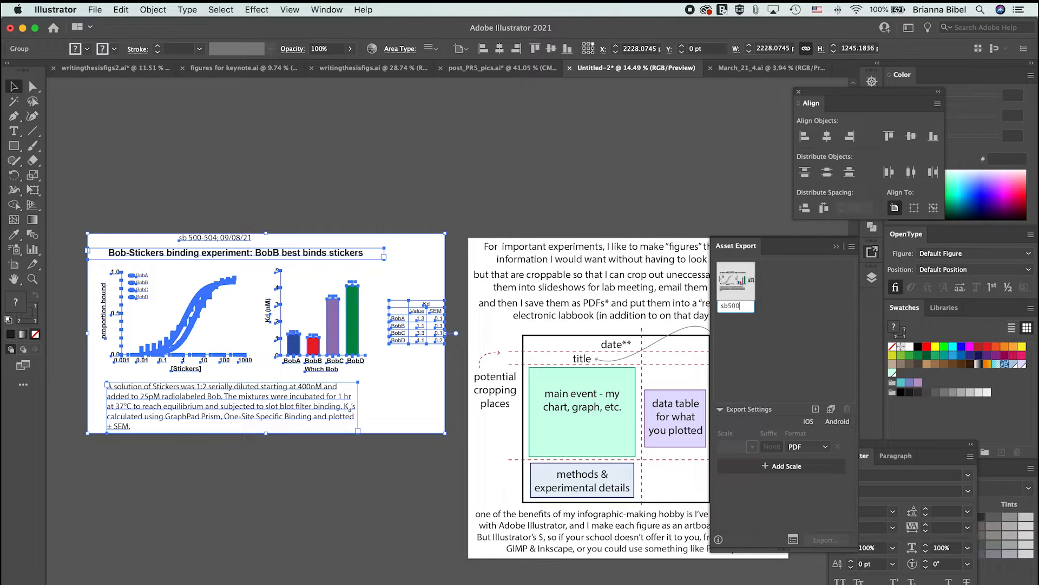
type("_5")
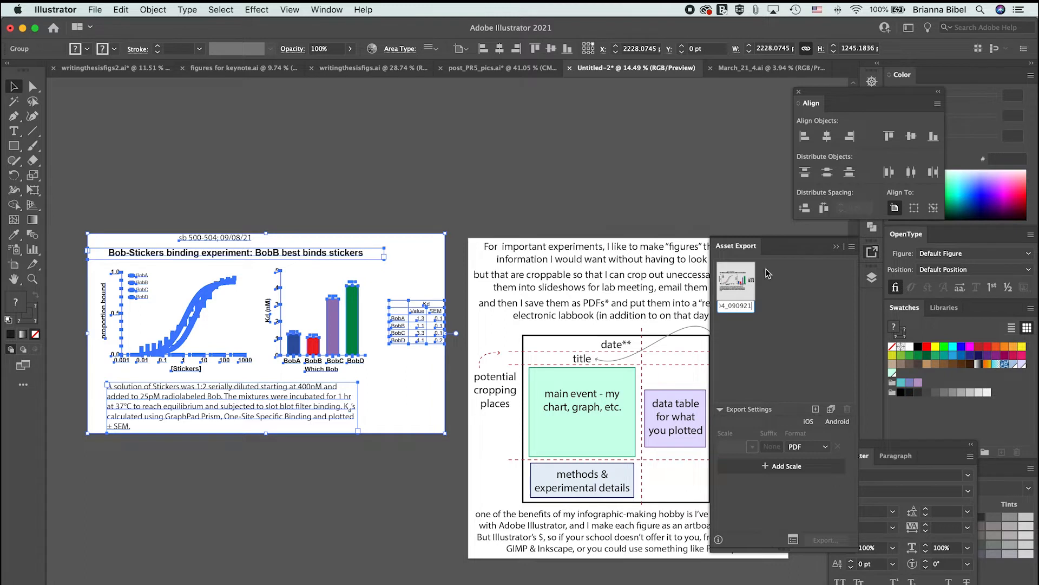
double_click(735, 306)
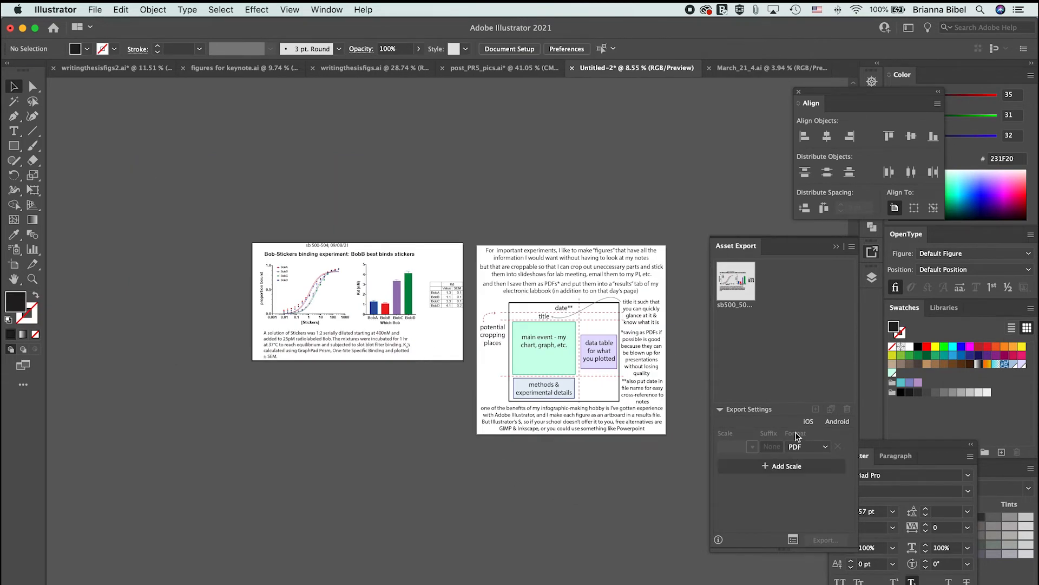
left_click(823, 446)
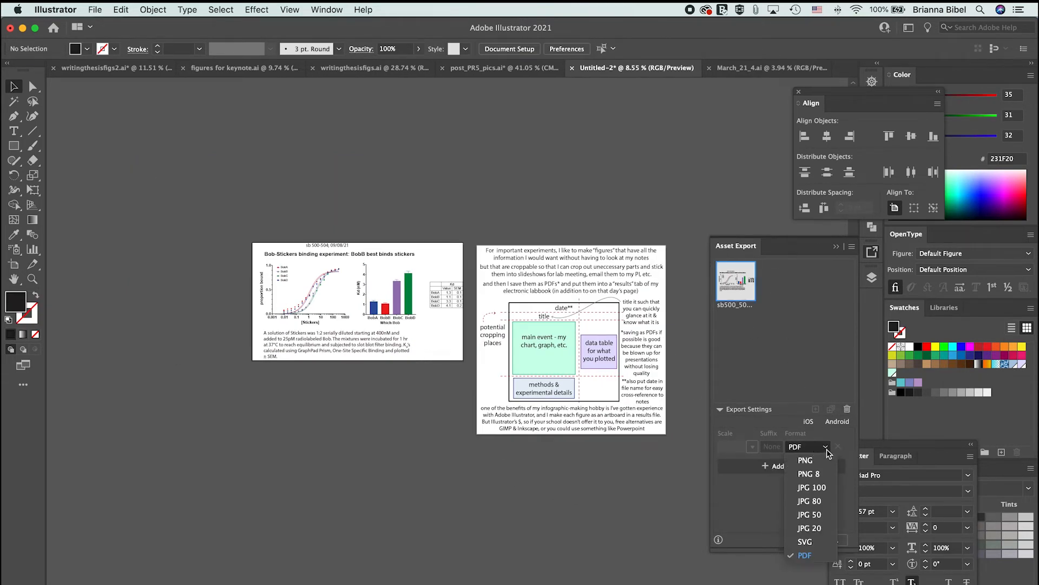
left_click(806, 554)
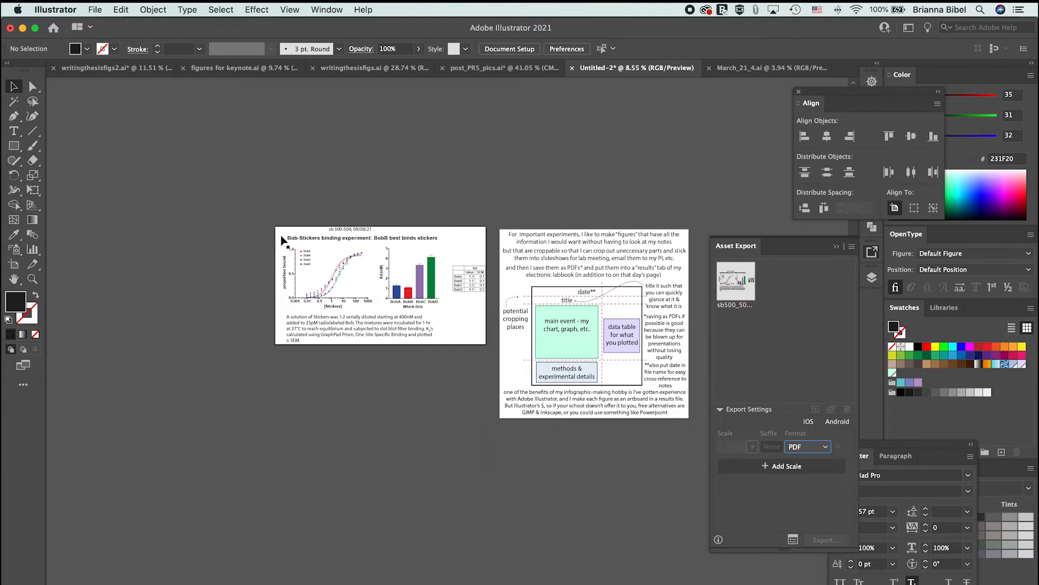
mouse_move(392, 242)
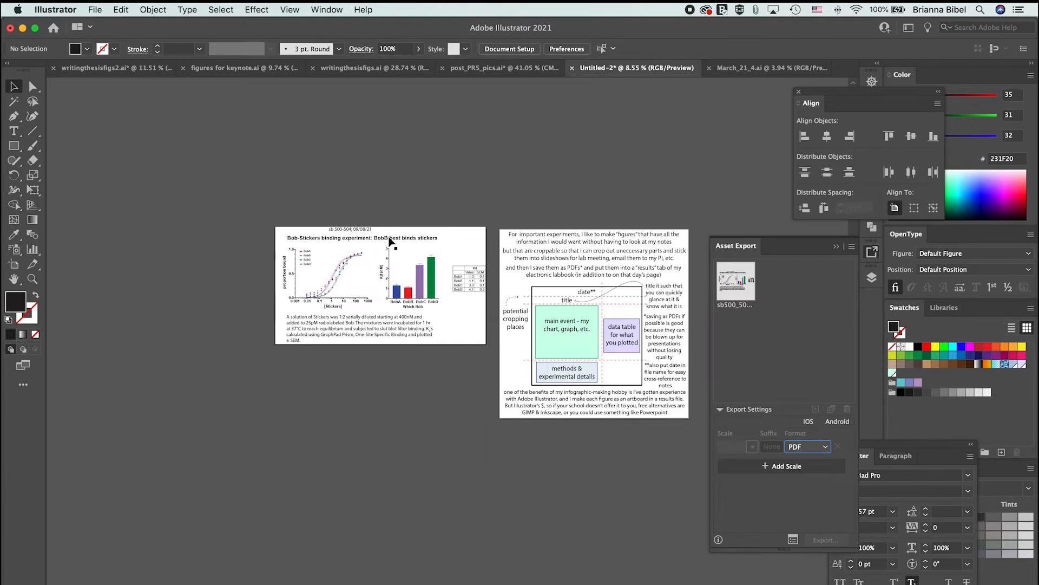
mouse_move(385, 248)
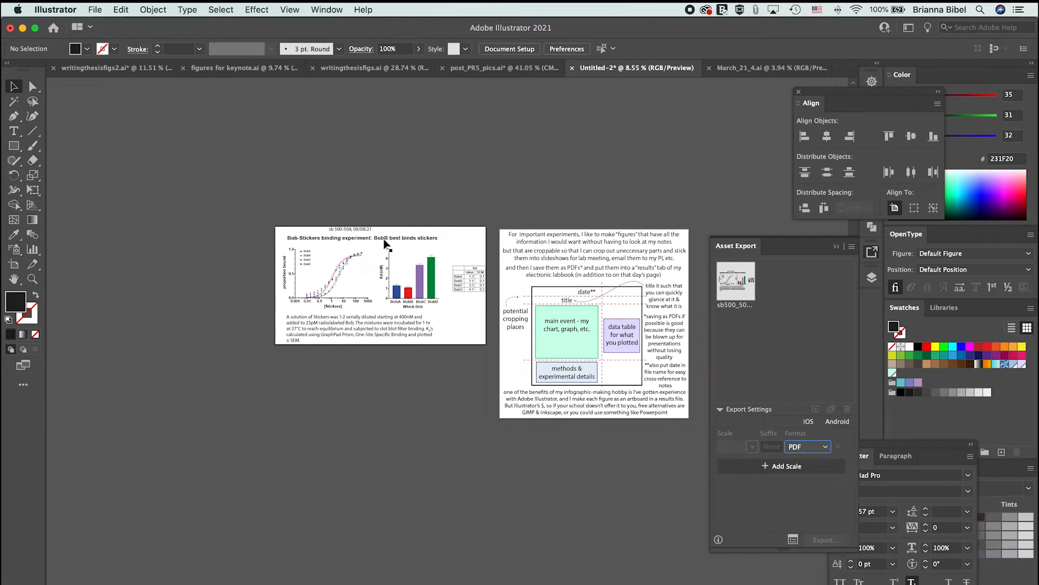
mouse_move(369, 202)
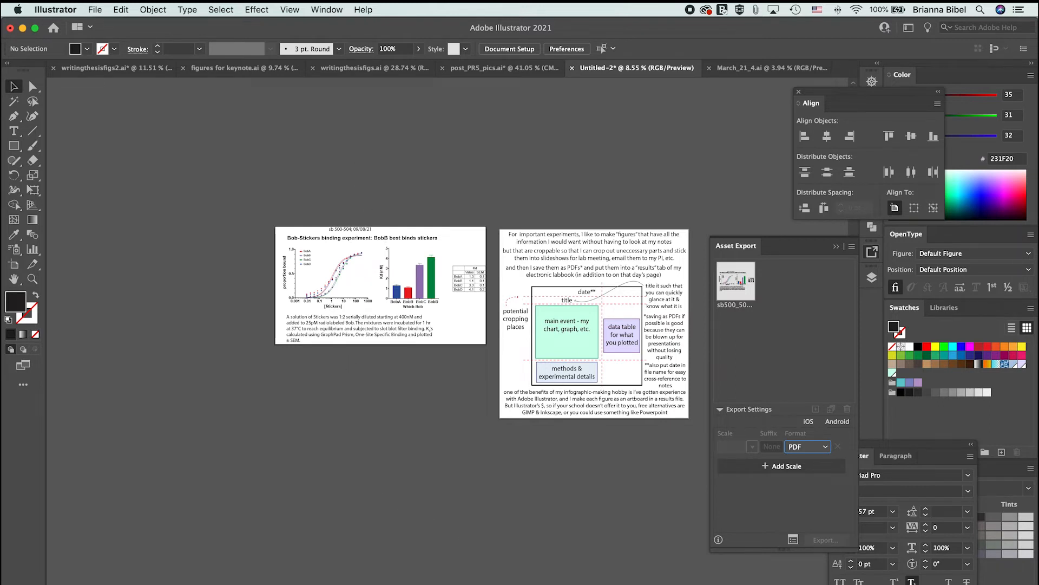
mouse_move(126, 116)
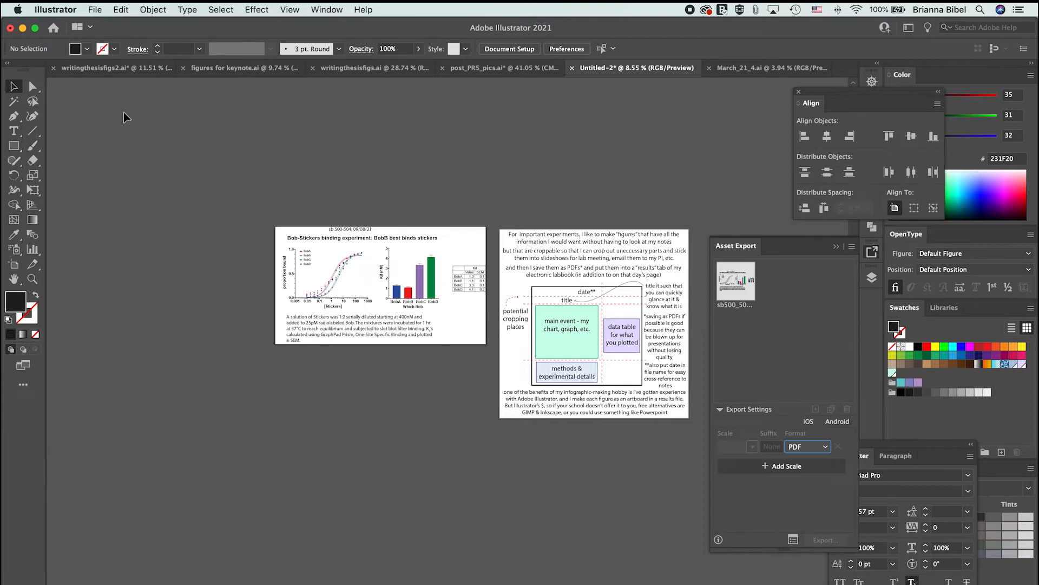
mouse_move(155, 403)
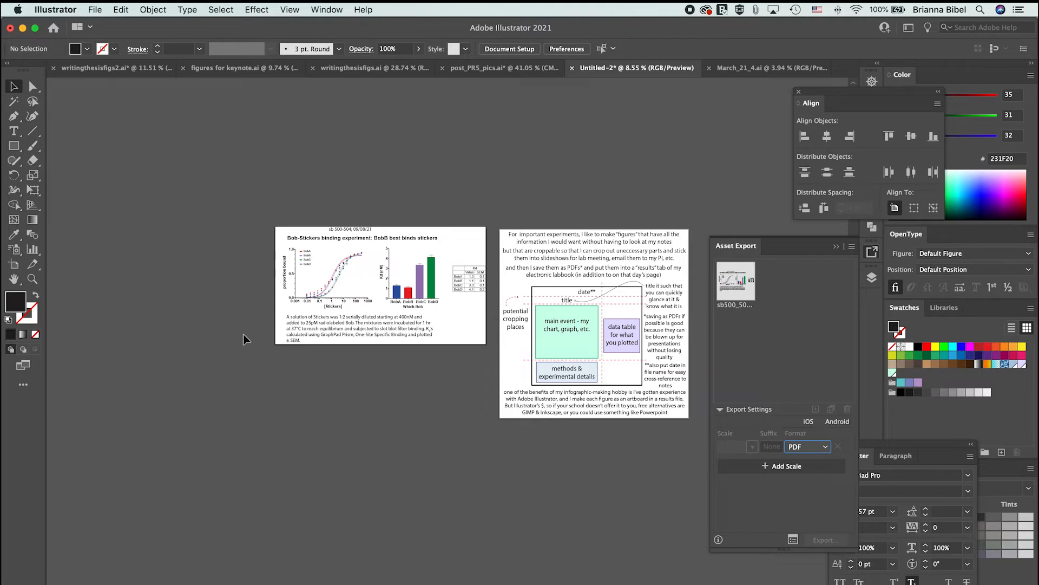
mouse_move(404, 294)
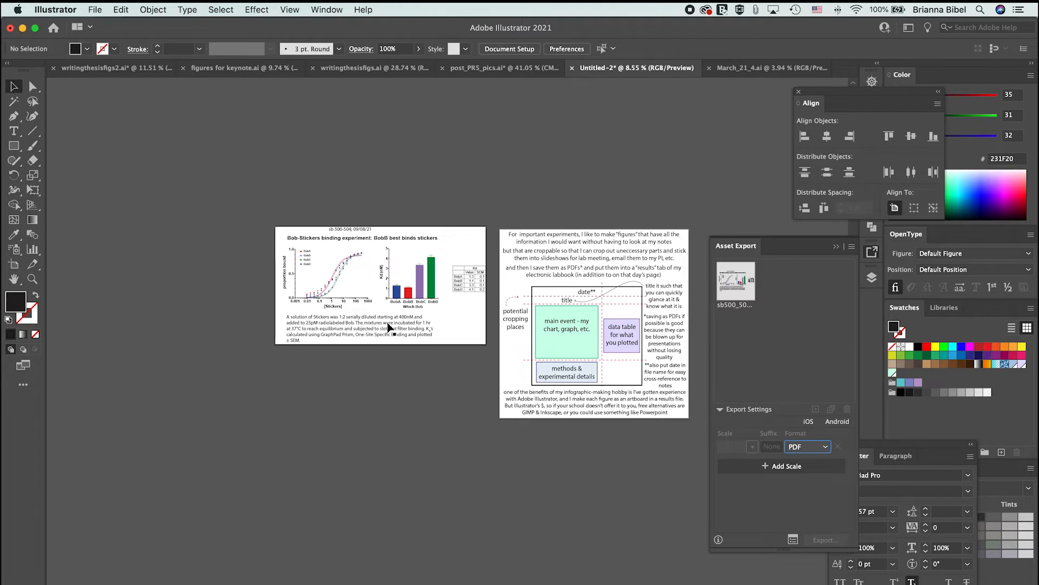
mouse_move(243, 216)
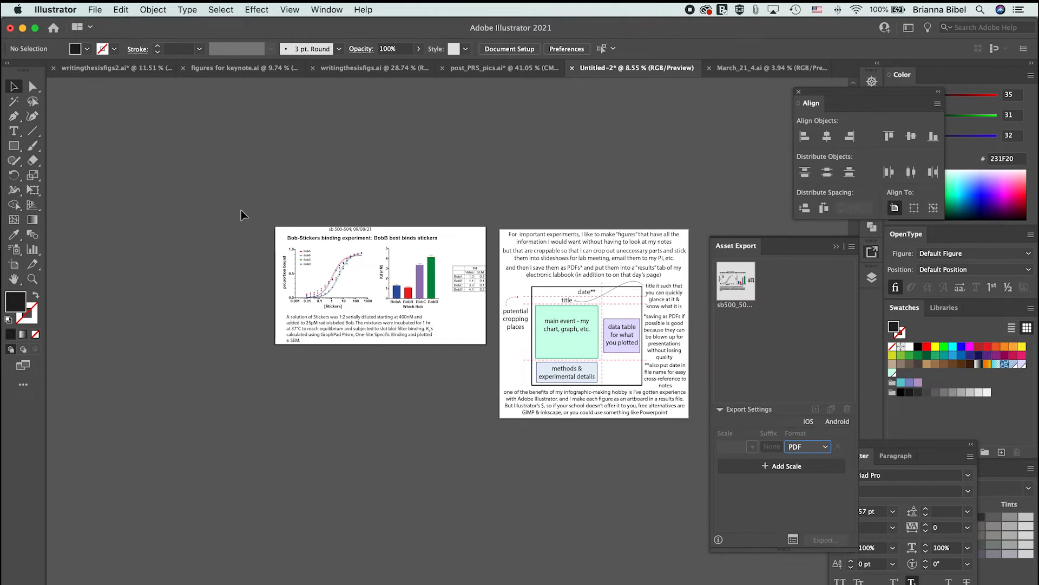
mouse_move(232, 183)
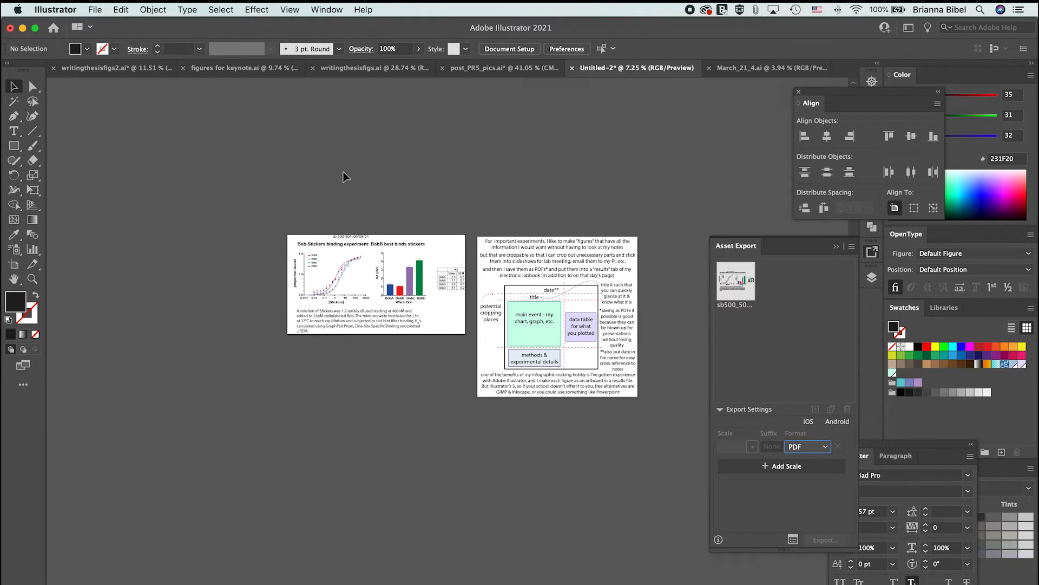
mouse_move(197, 97)
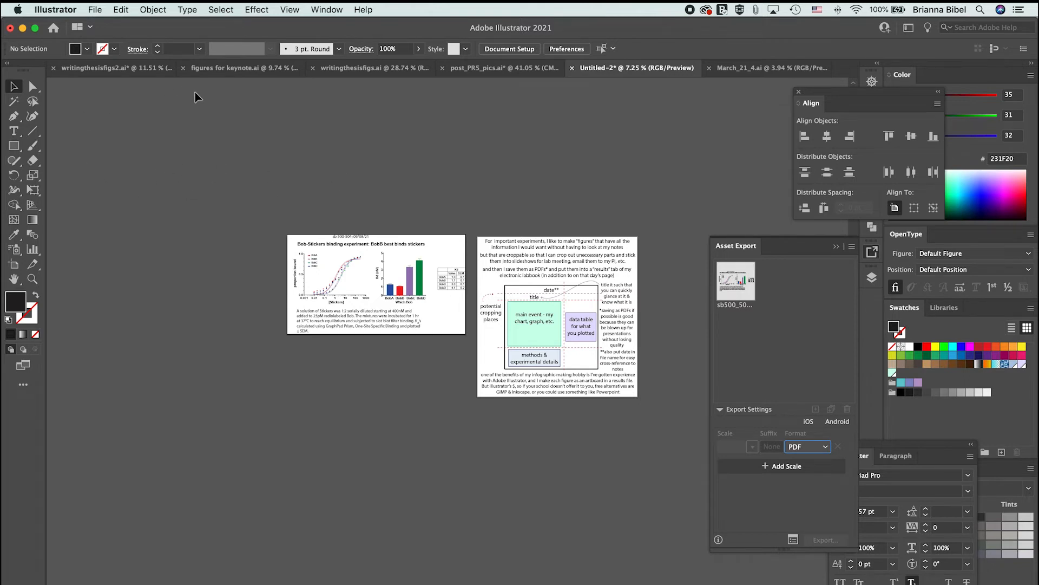
mouse_move(219, 162)
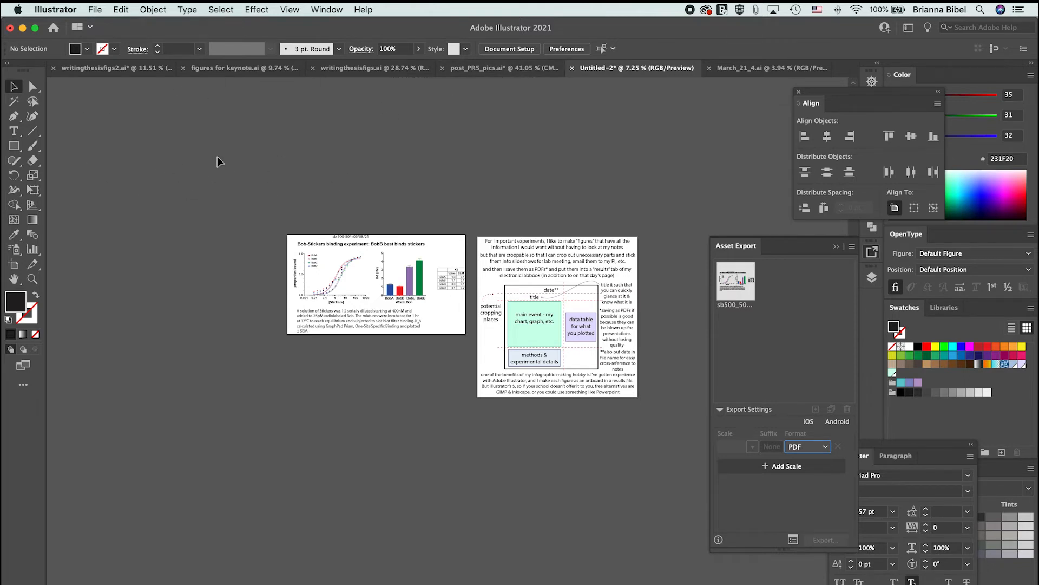
mouse_move(355, 168)
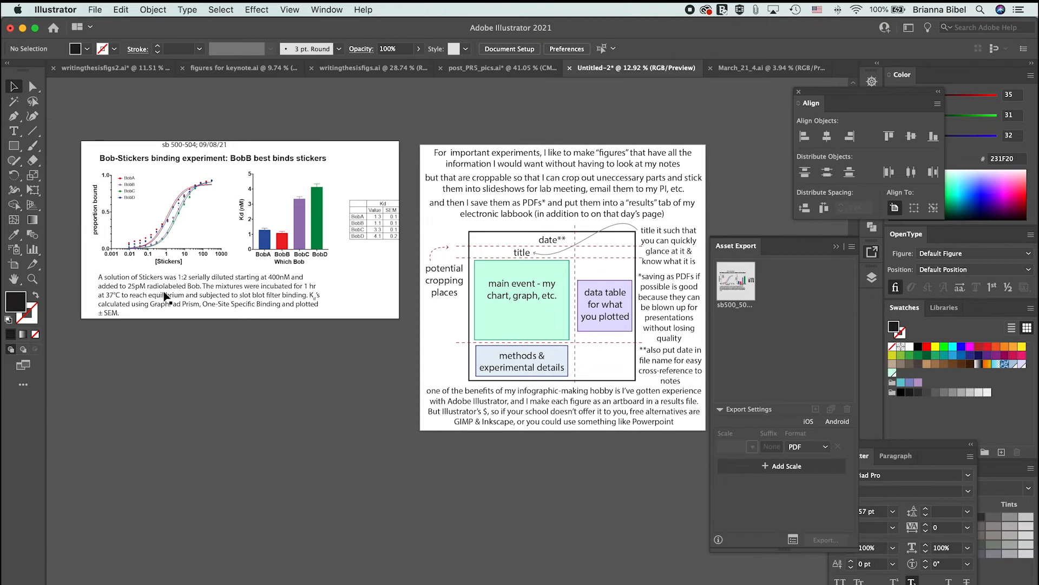
mouse_move(219, 309)
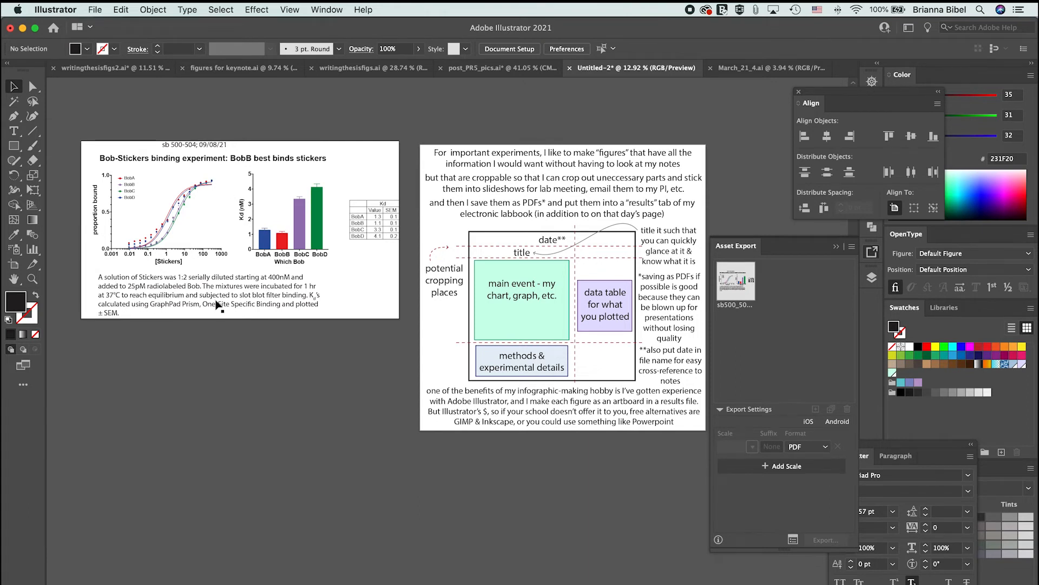
mouse_move(189, 298)
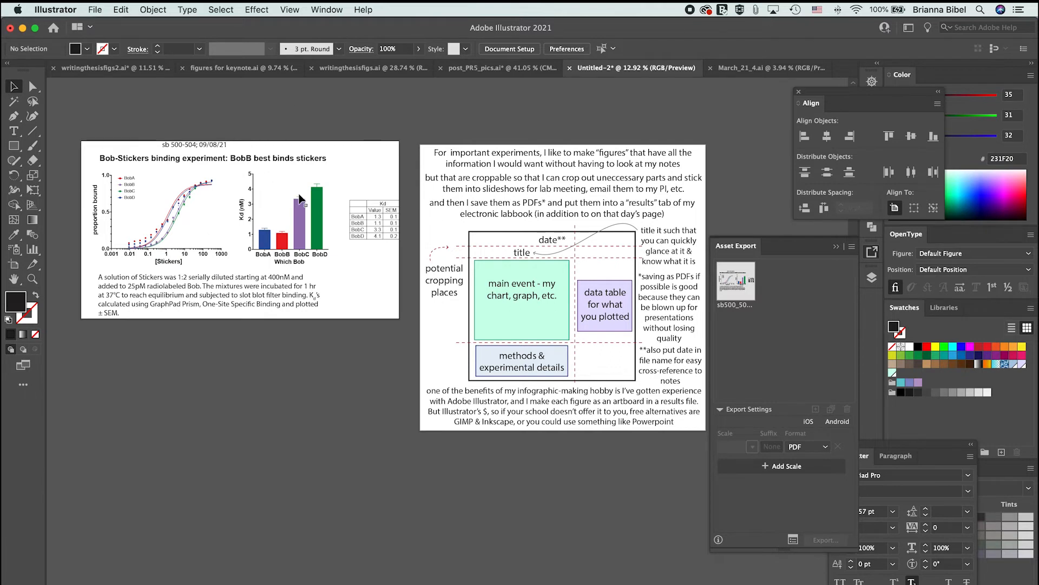
mouse_move(275, 197)
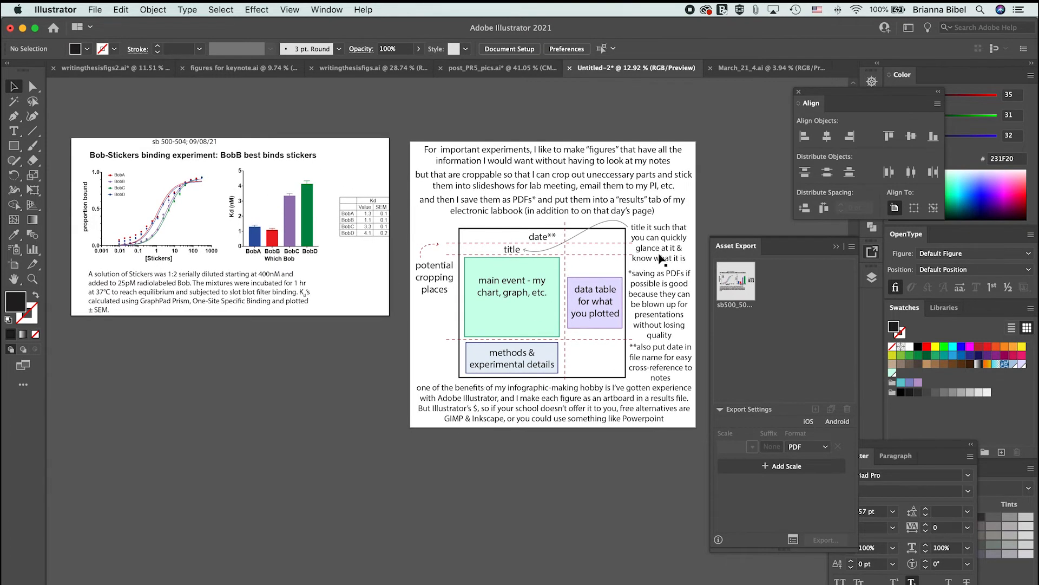
mouse_move(464, 213)
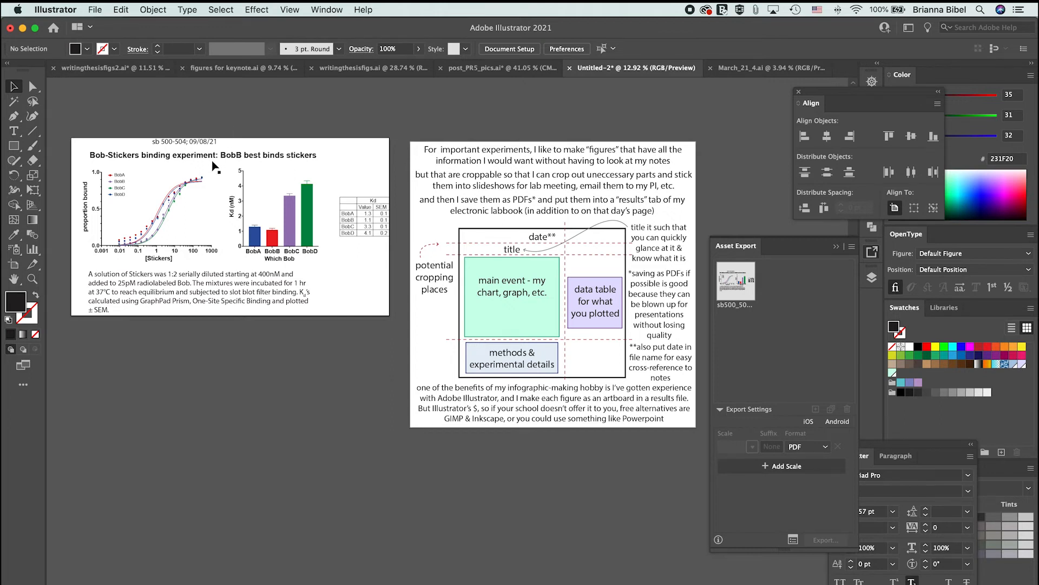
mouse_move(212, 158)
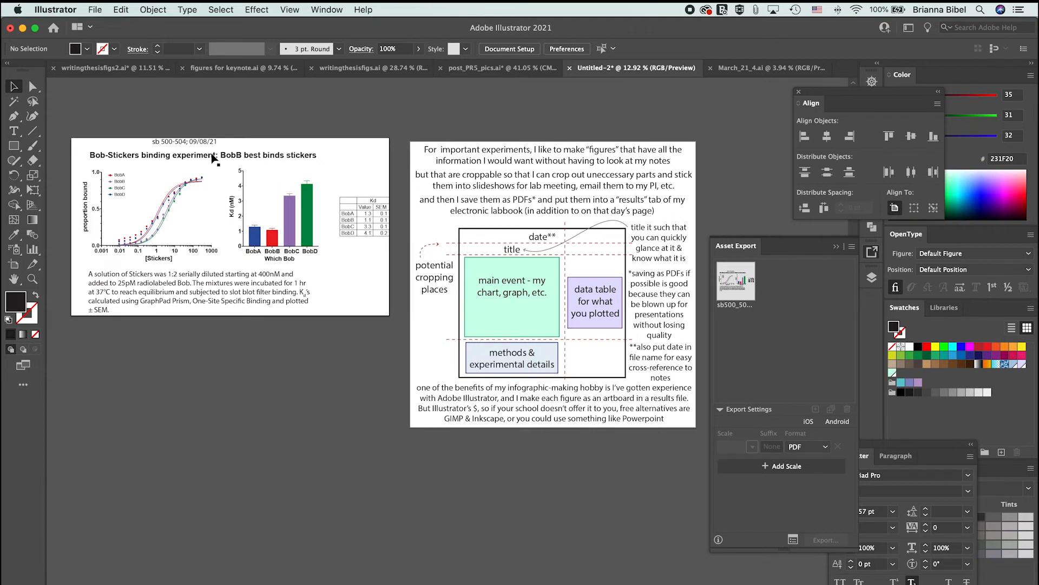
mouse_move(271, 169)
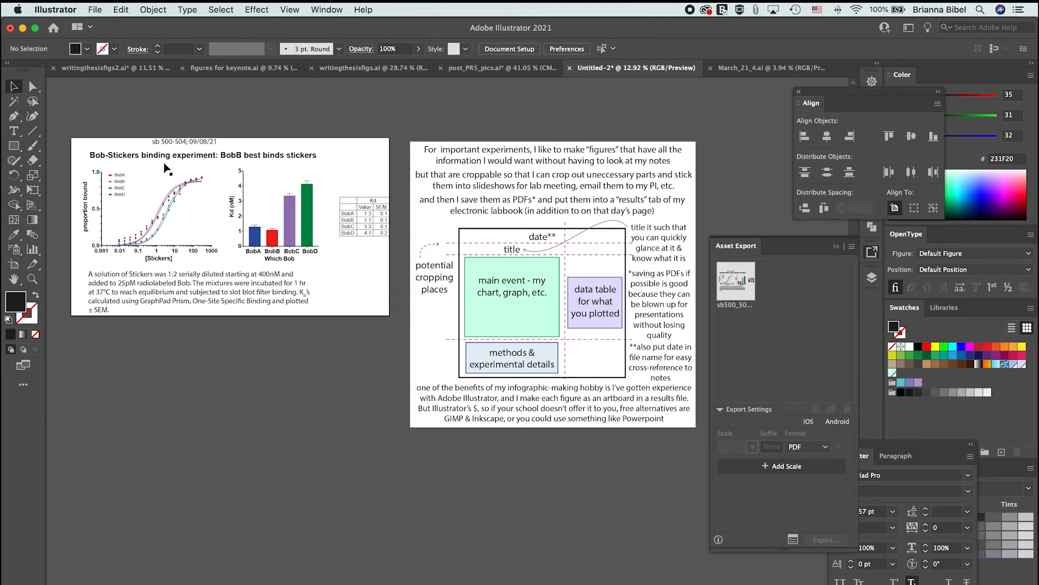
mouse_move(320, 188)
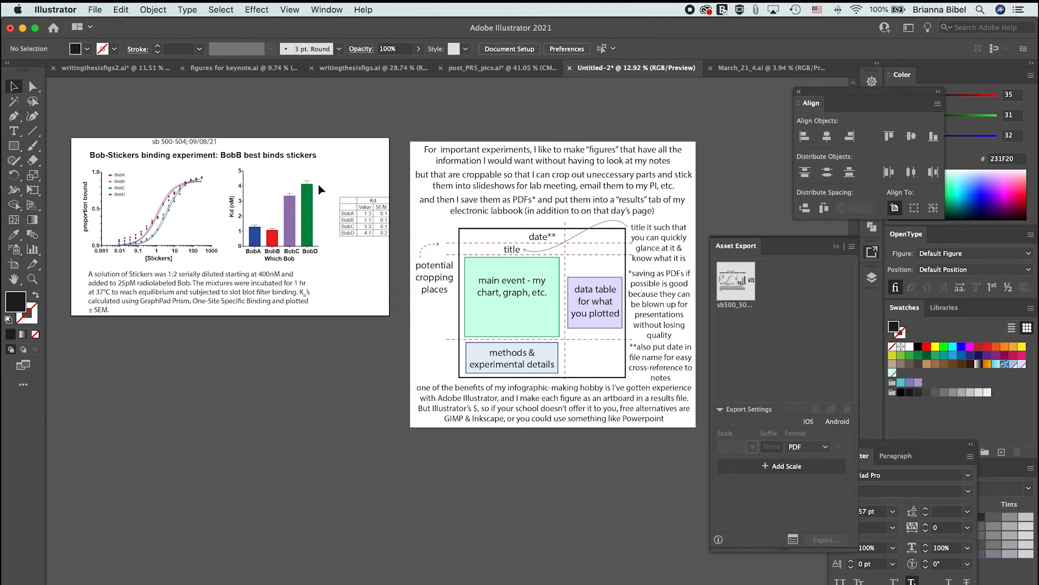
mouse_move(287, 162)
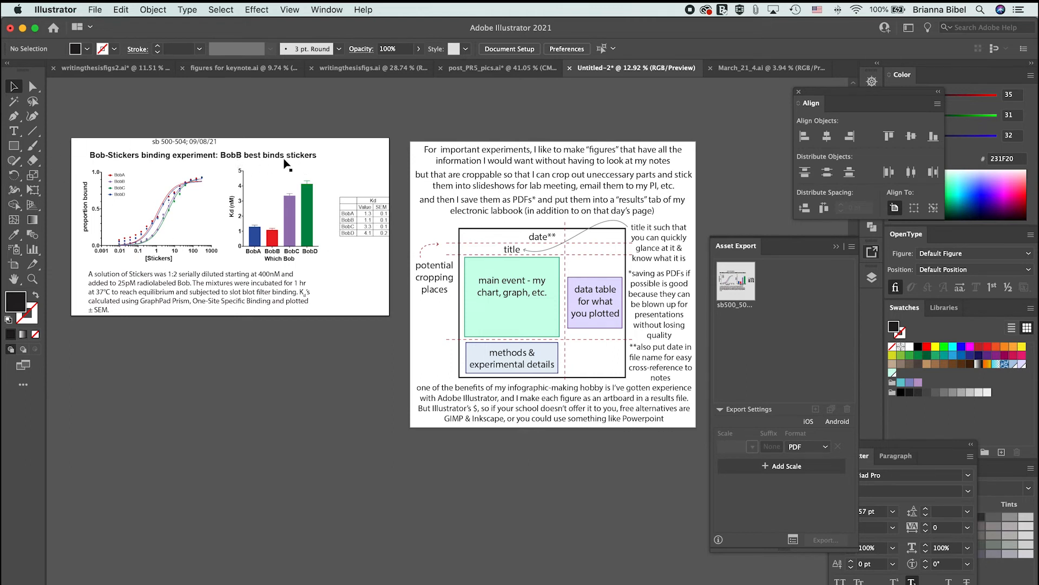
mouse_move(284, 168)
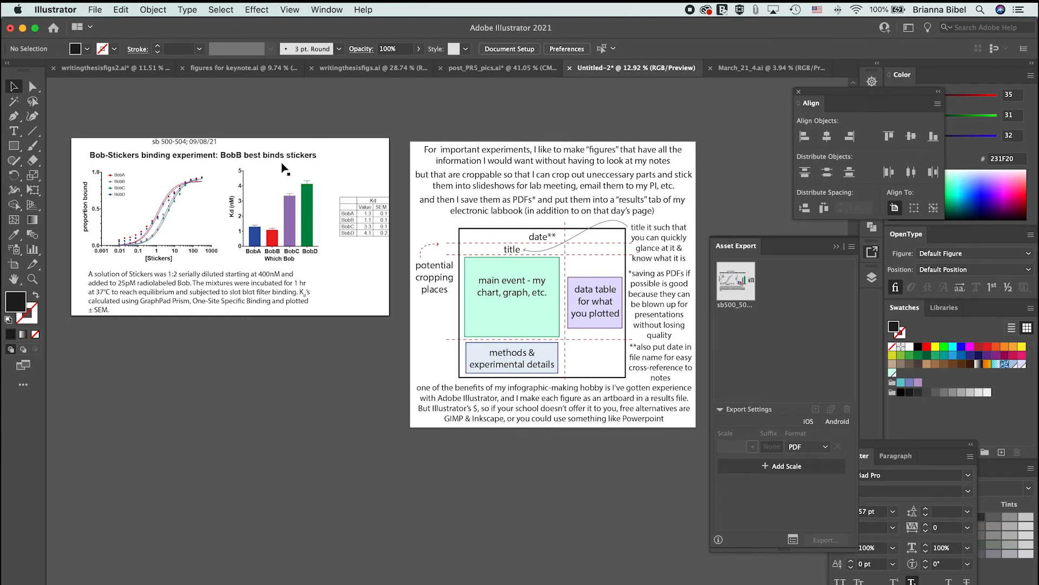
mouse_move(268, 204)
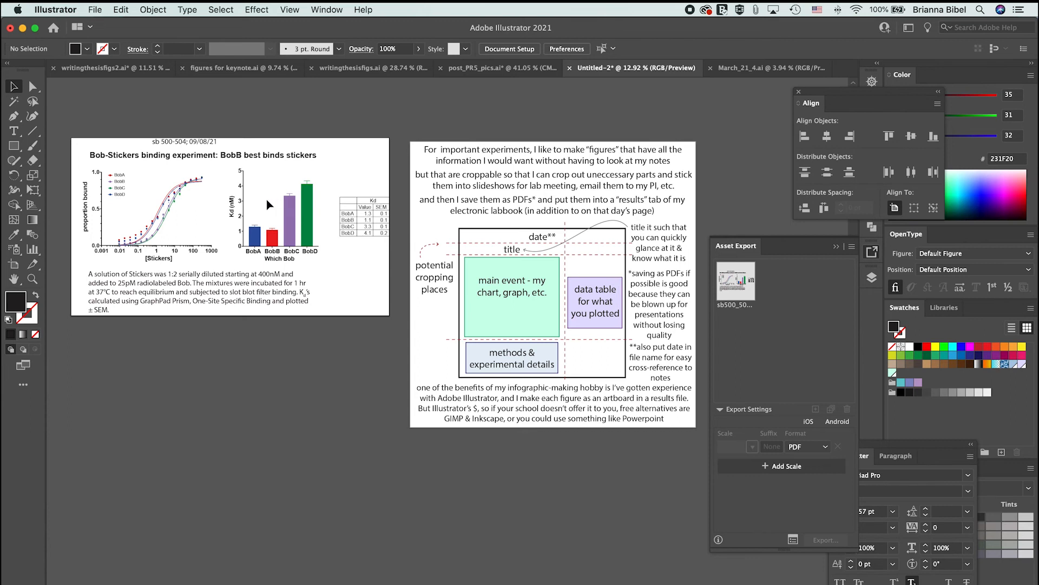
mouse_move(254, 184)
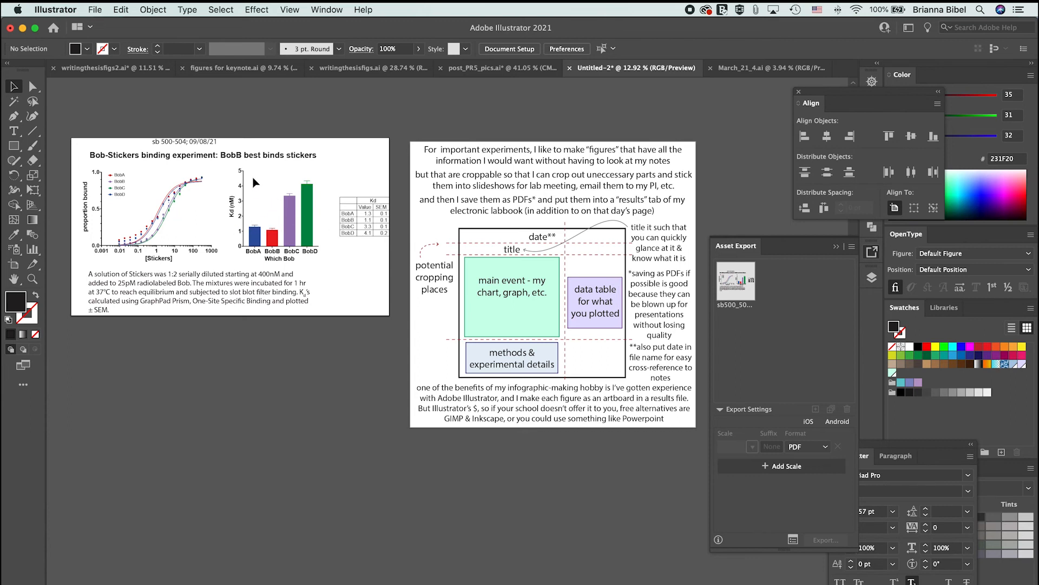